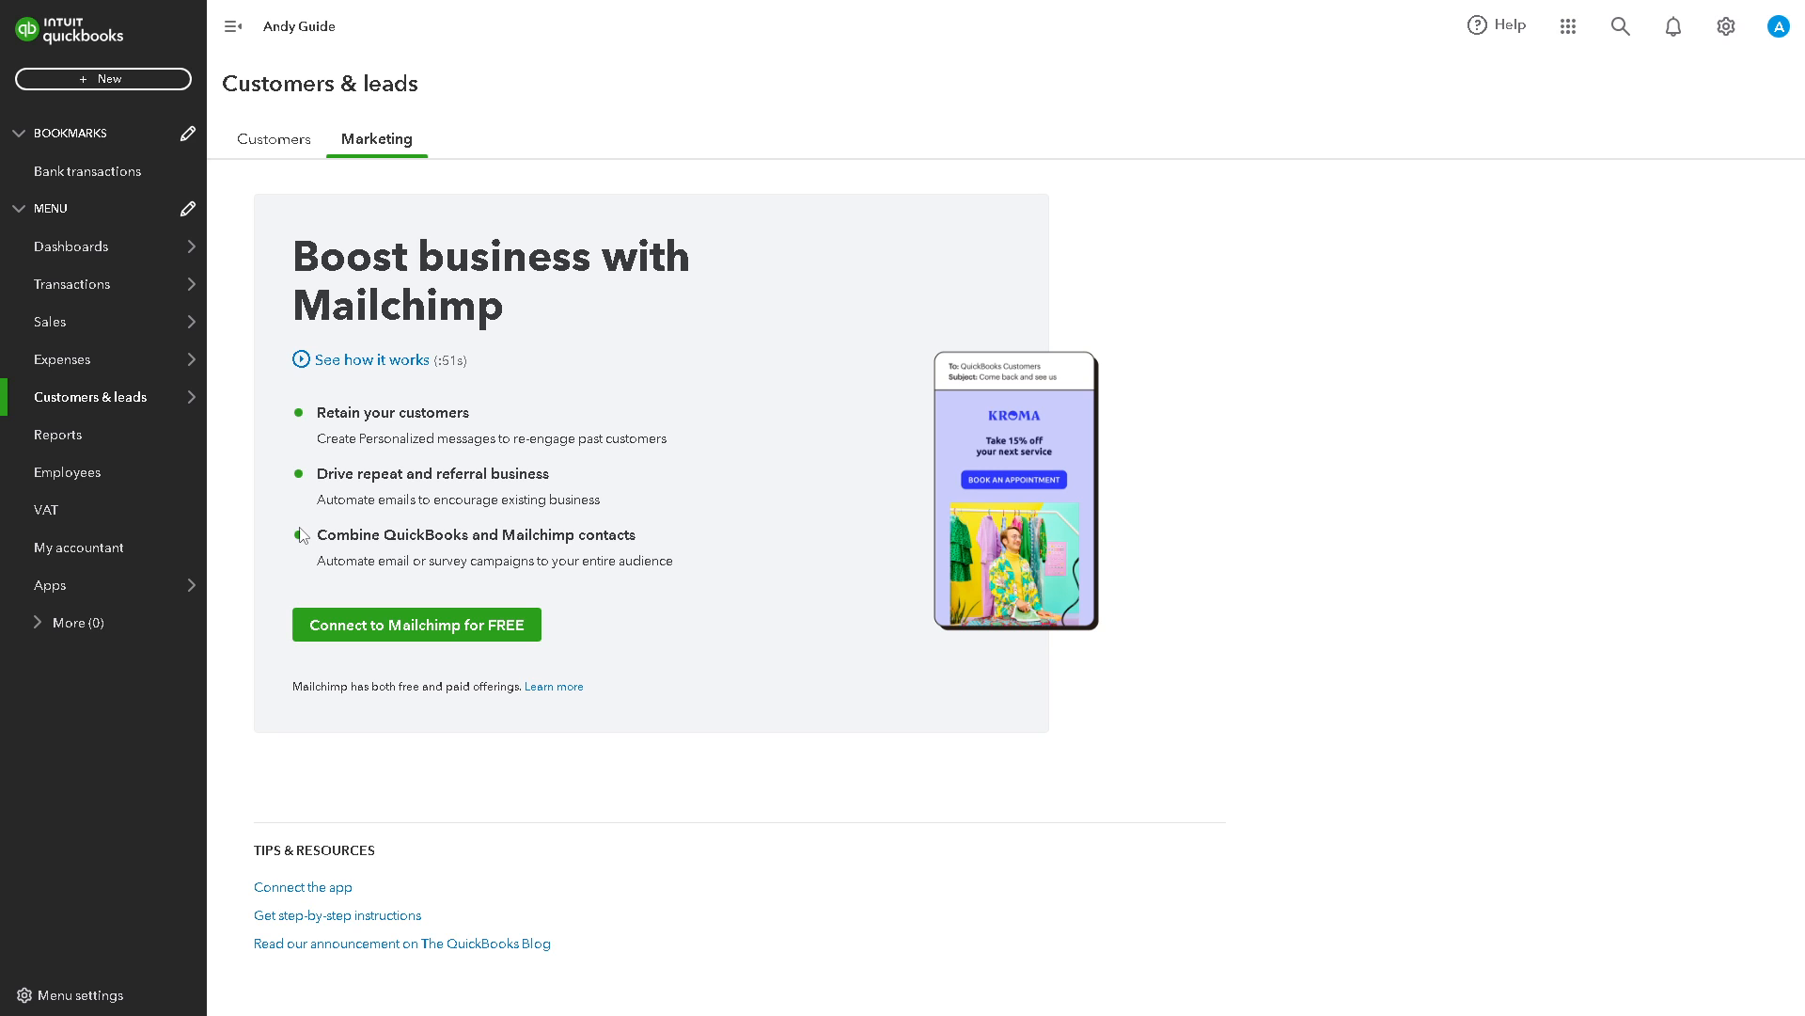
Go to the Apps marketplace's Find apps page to browse apps connecting to QuickBooks.
{"action": "left_click", "coordinate": [51, 587]}
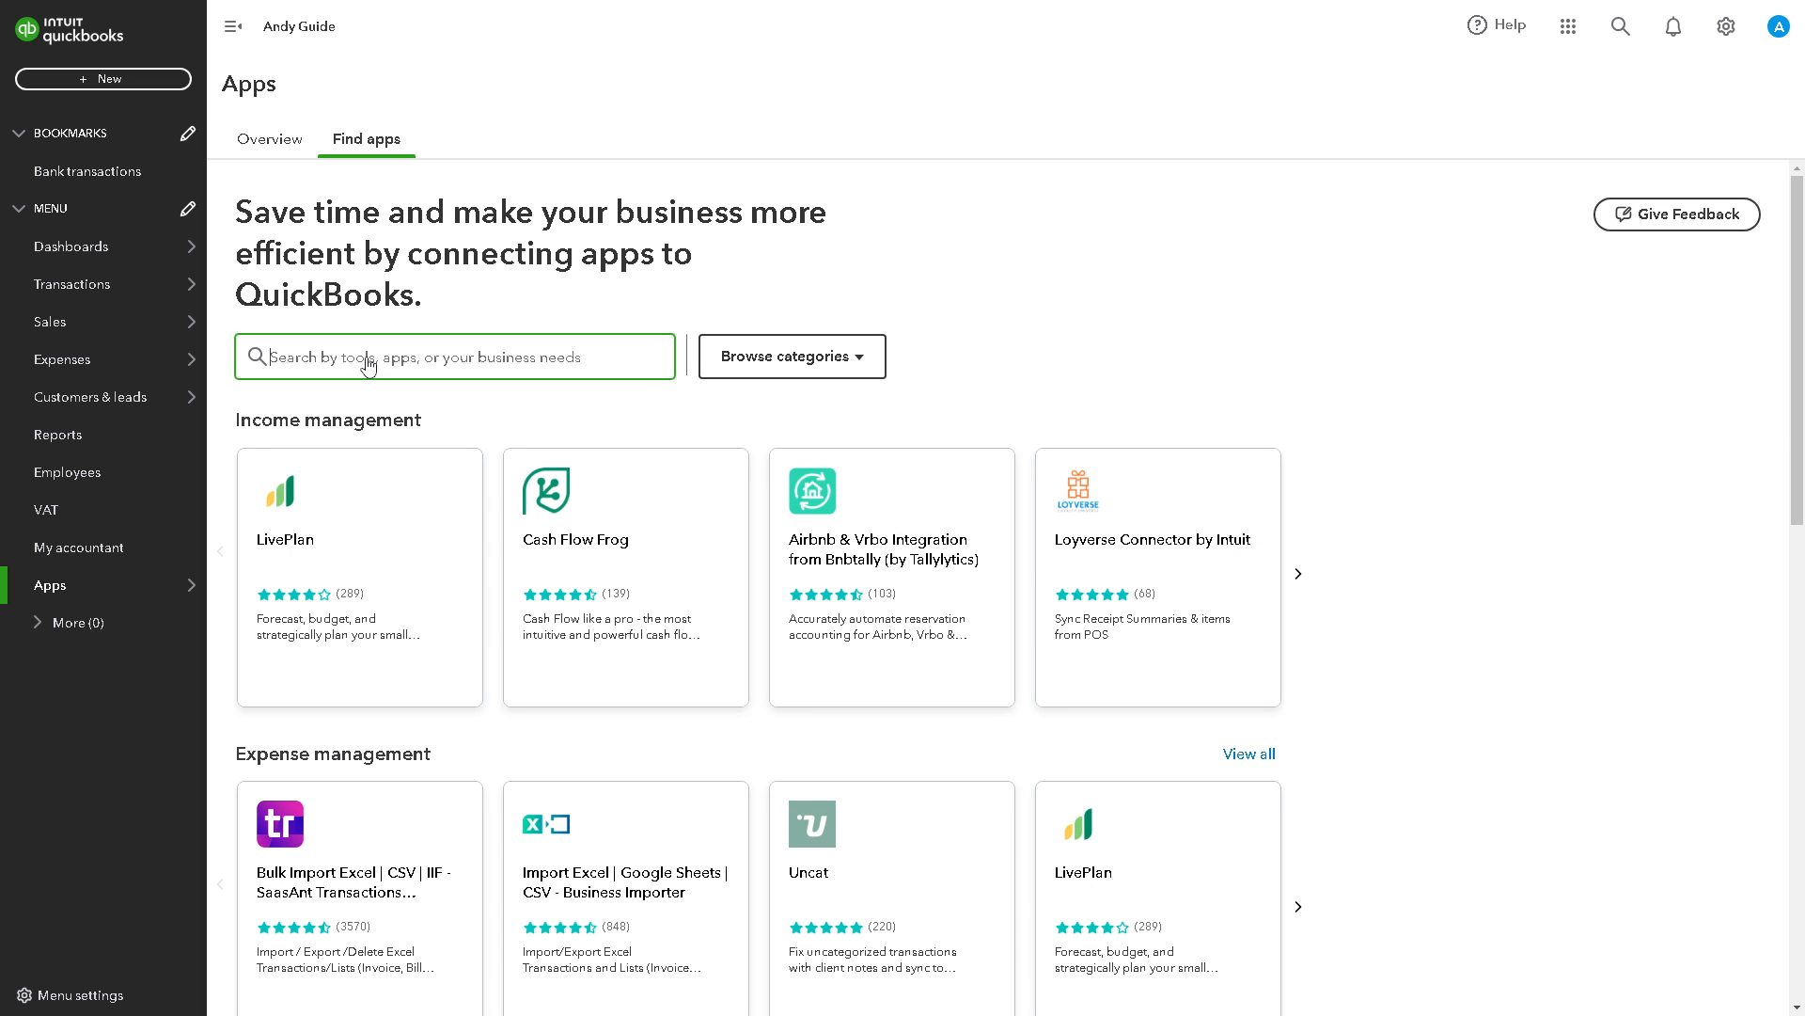
{"action": "left_click", "coordinate": [50, 321]}
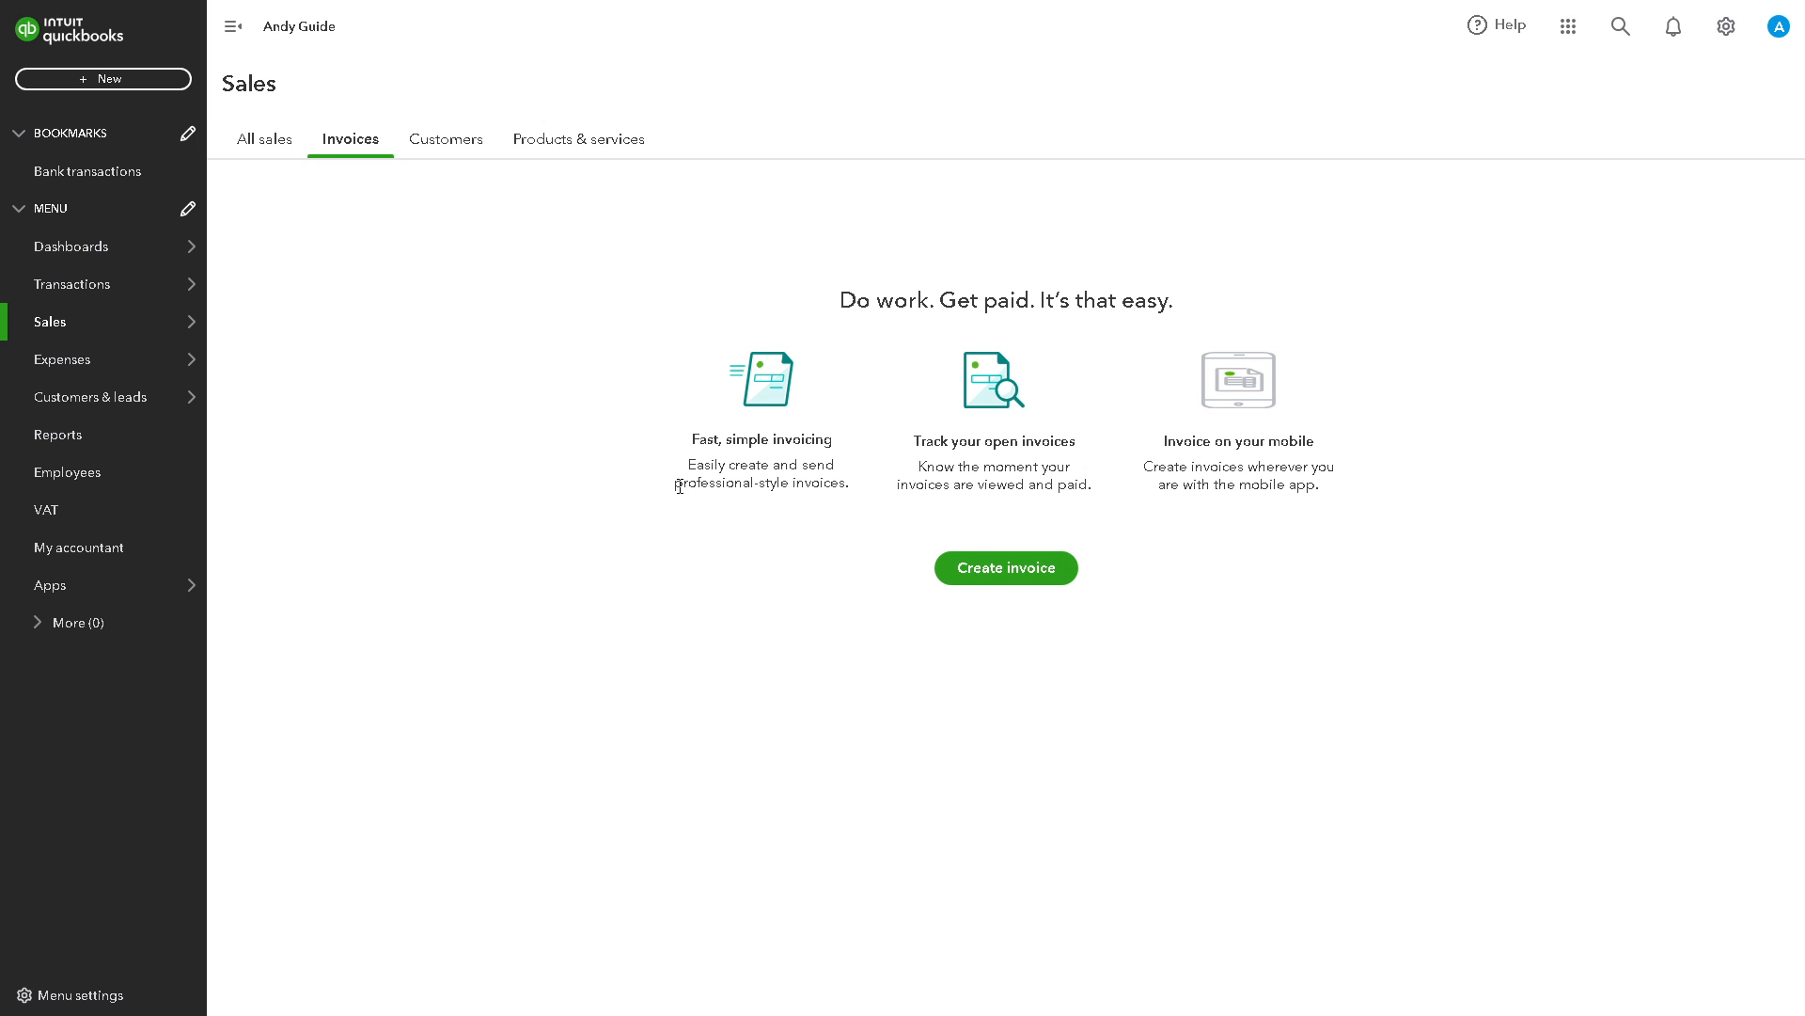